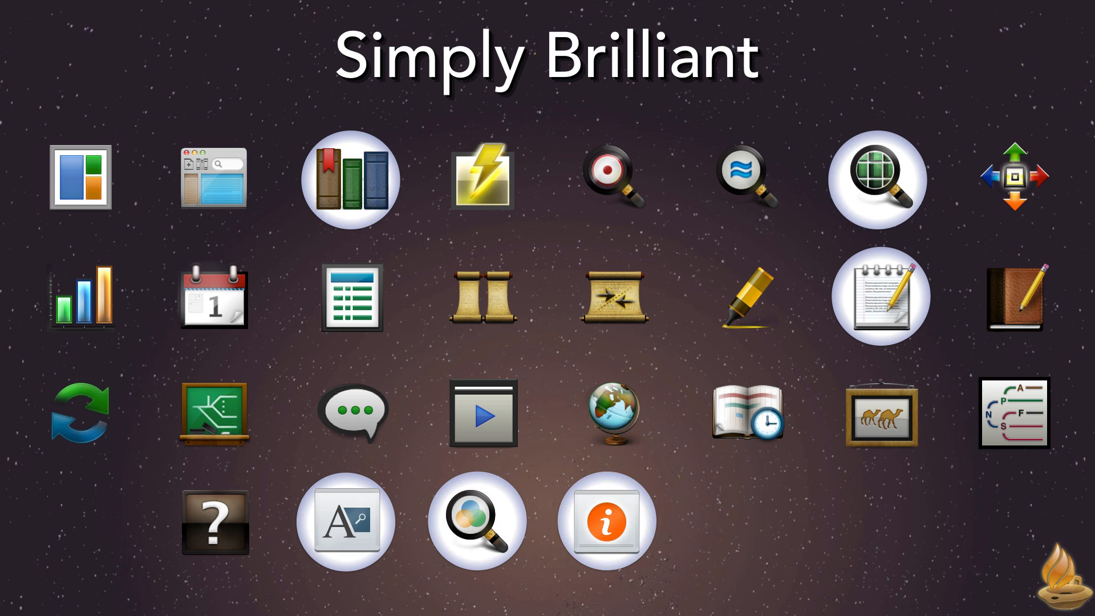
# Drag the LXX Grammars folder to a new position among the Library's tool categories.
pyautogui.click(351, 179)
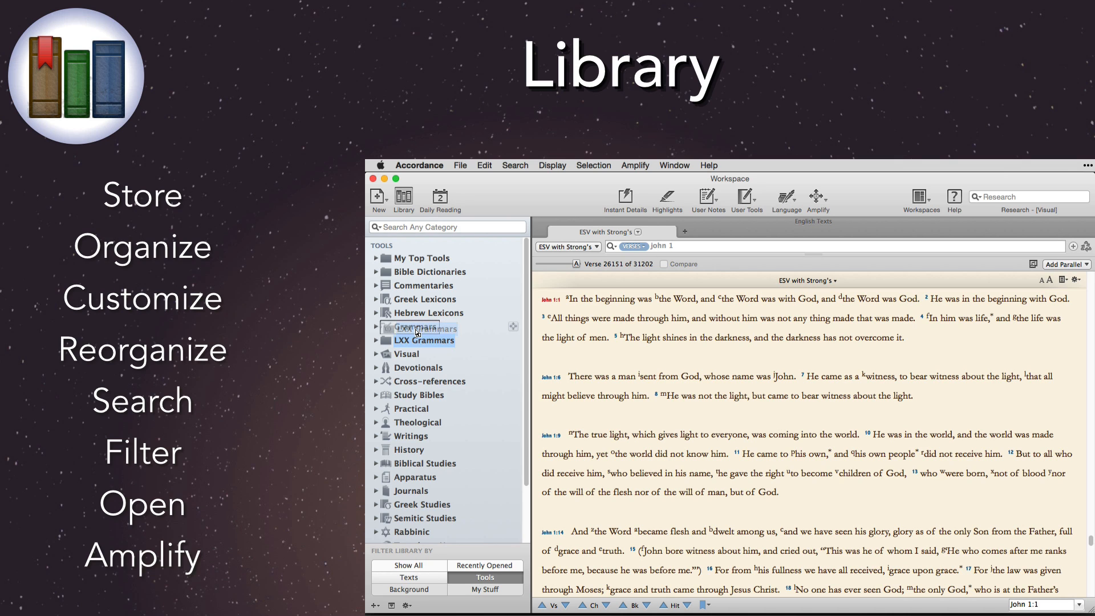
pyautogui.click(377, 395)
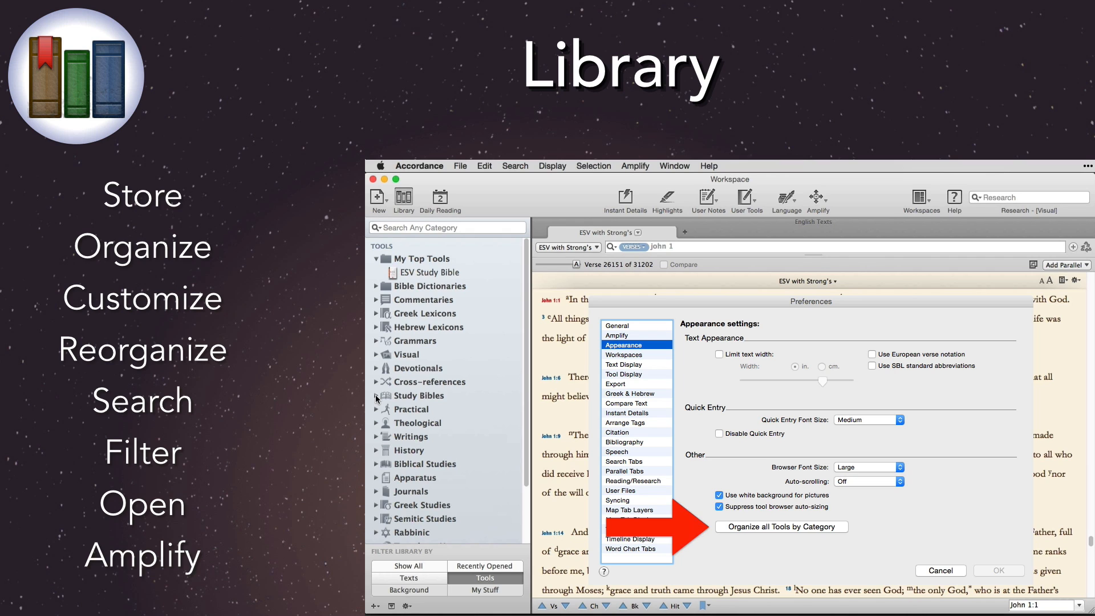
# Run 'Organize all Tools by Category' from the Appearance preferences.
pyautogui.click(617, 335)
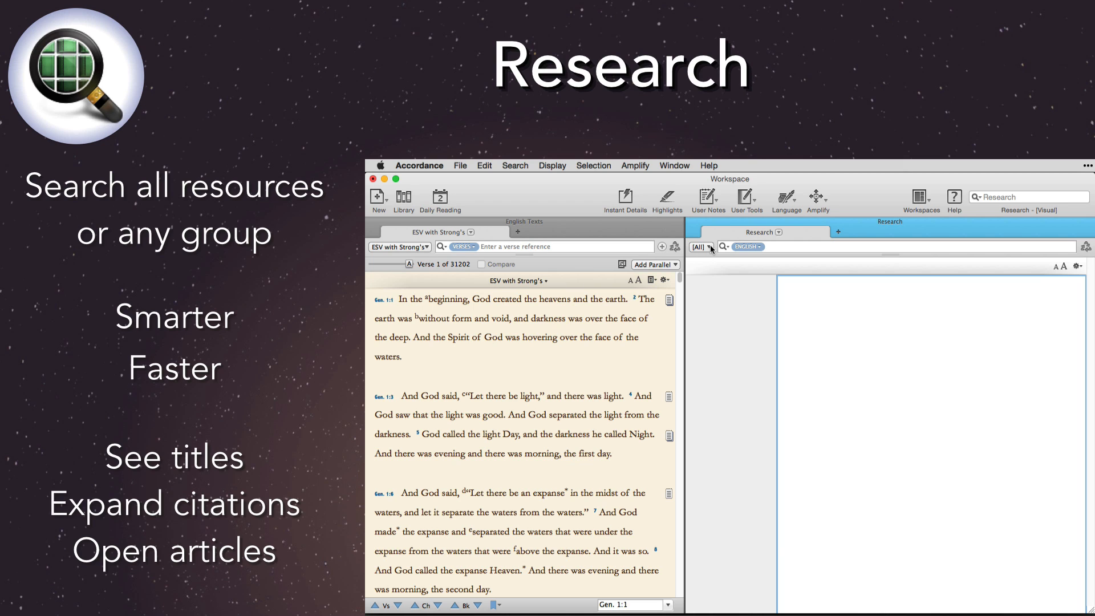
# Limit the Research search to Journals using Flex Search, and start entering 'creation'.
pyautogui.click(701, 247)
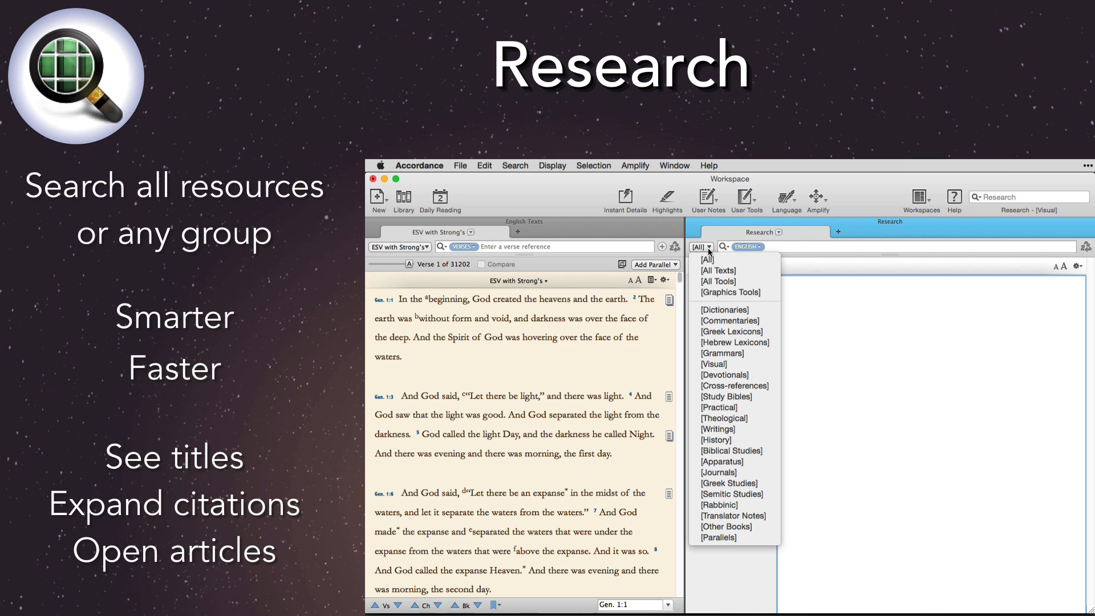
pyautogui.click(718, 472)
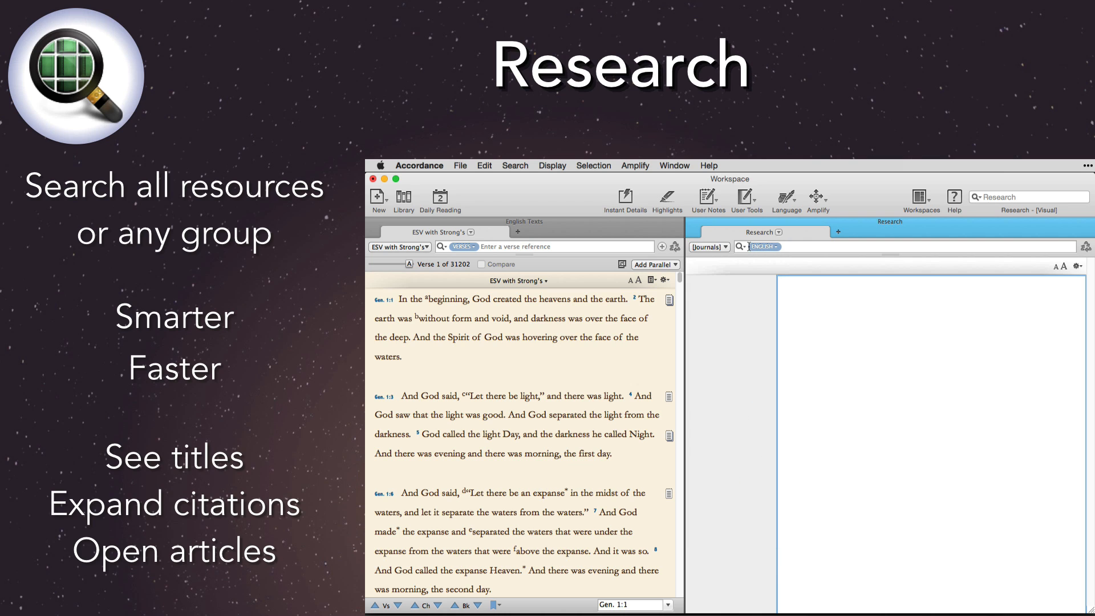
pyautogui.click(740, 246)
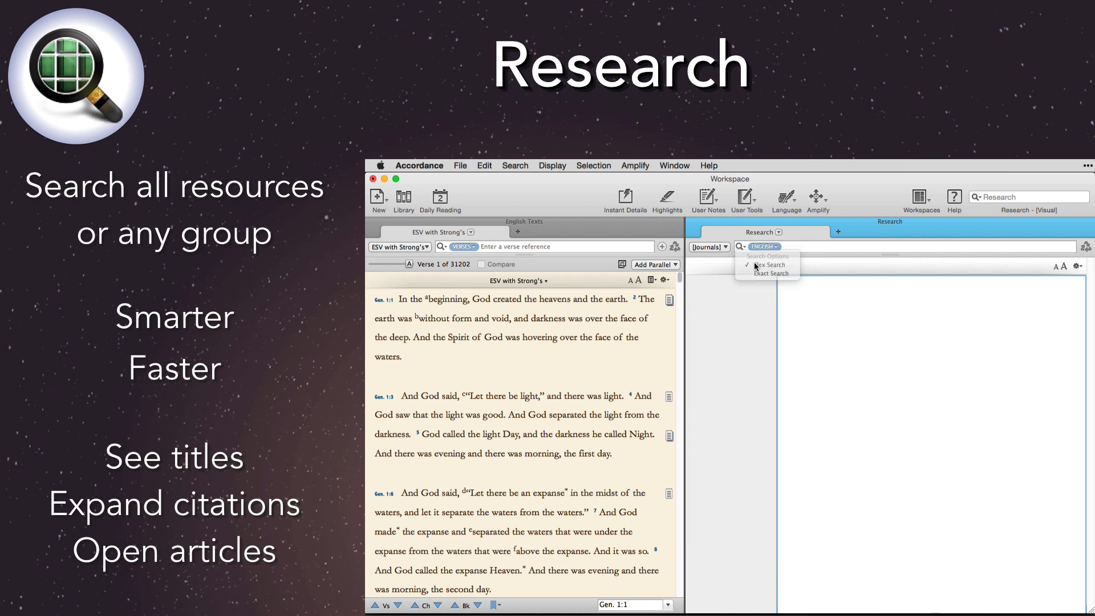
pyautogui.write('creation')
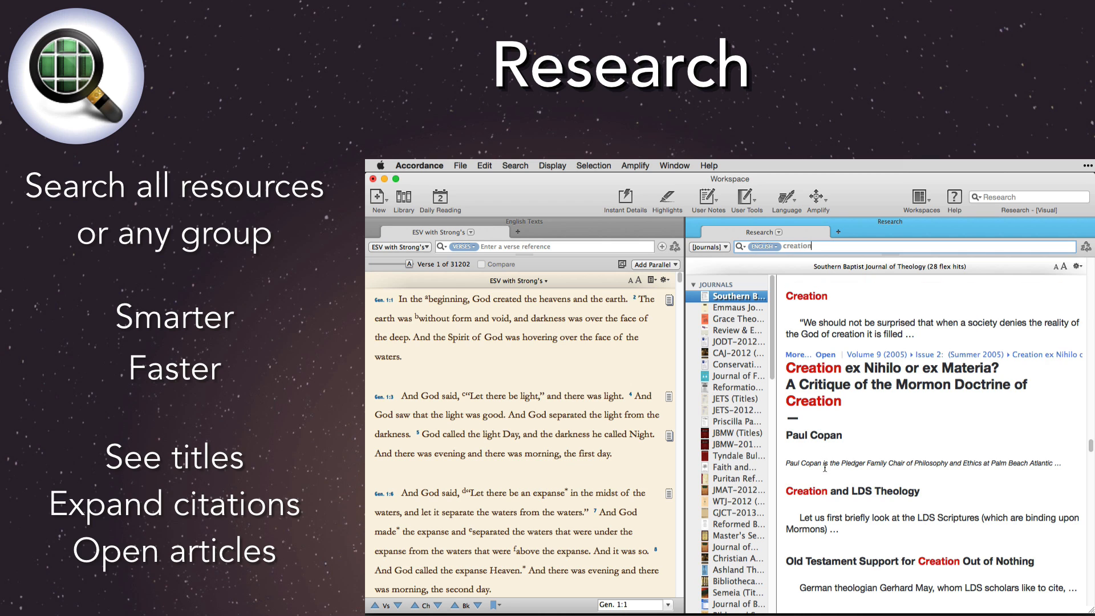
# Expand then collapse the author biography, and open 'Creation ex Nihilo or ex Materia?'.
pyautogui.click(796, 355)
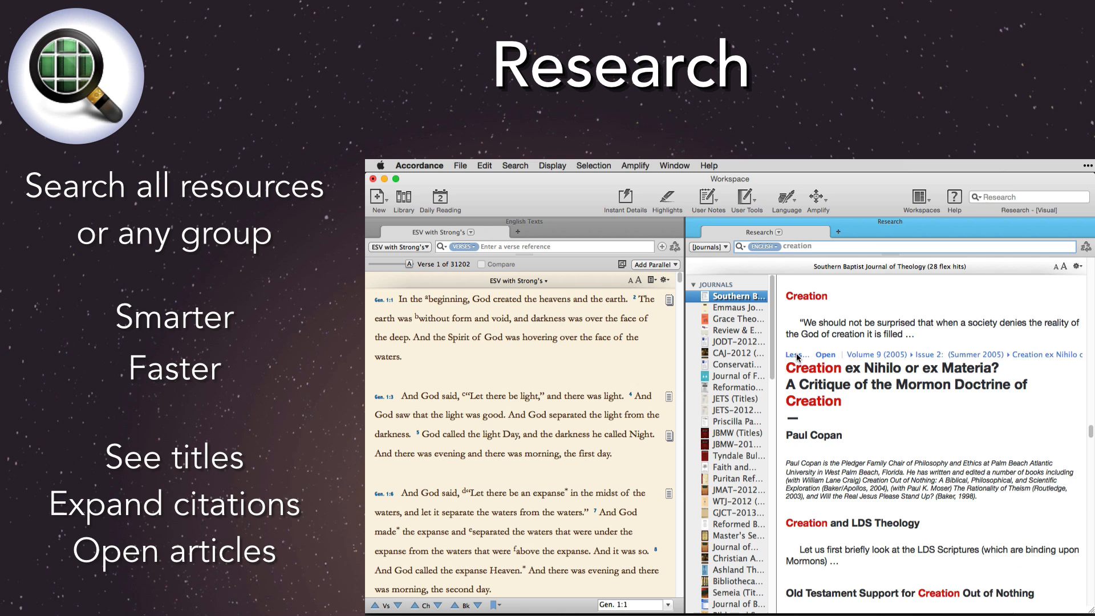
pyautogui.click(797, 354)
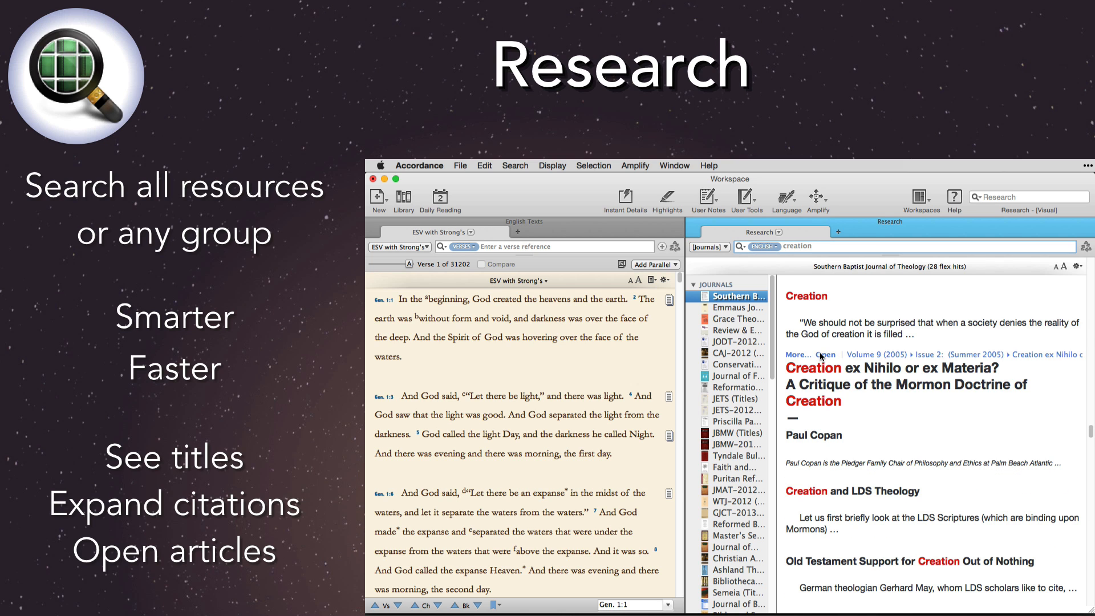
pyautogui.click(826, 354)
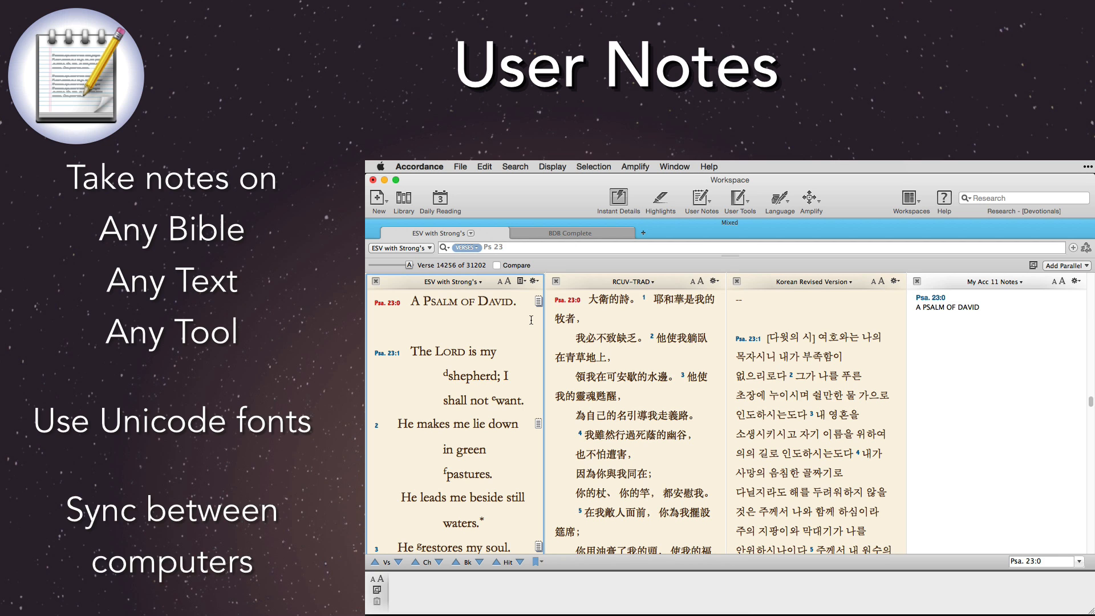
# Add the user note 'THREE different roots!' to BDB entry 7462, then return to Psalm 23.
pyautogui.click(570, 232)
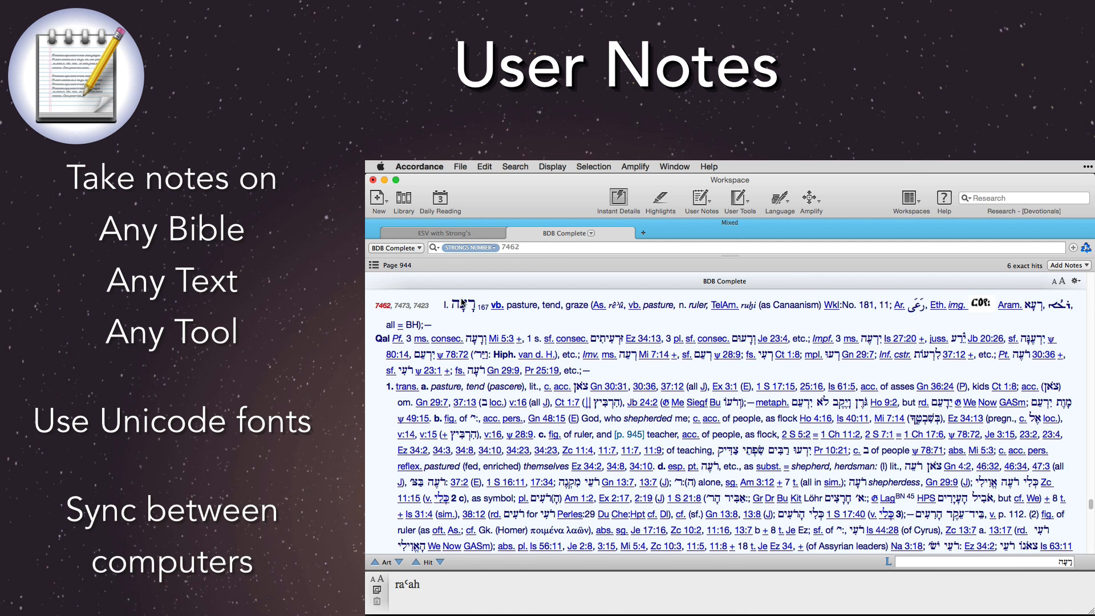
pyautogui.doubleClick(463, 305)
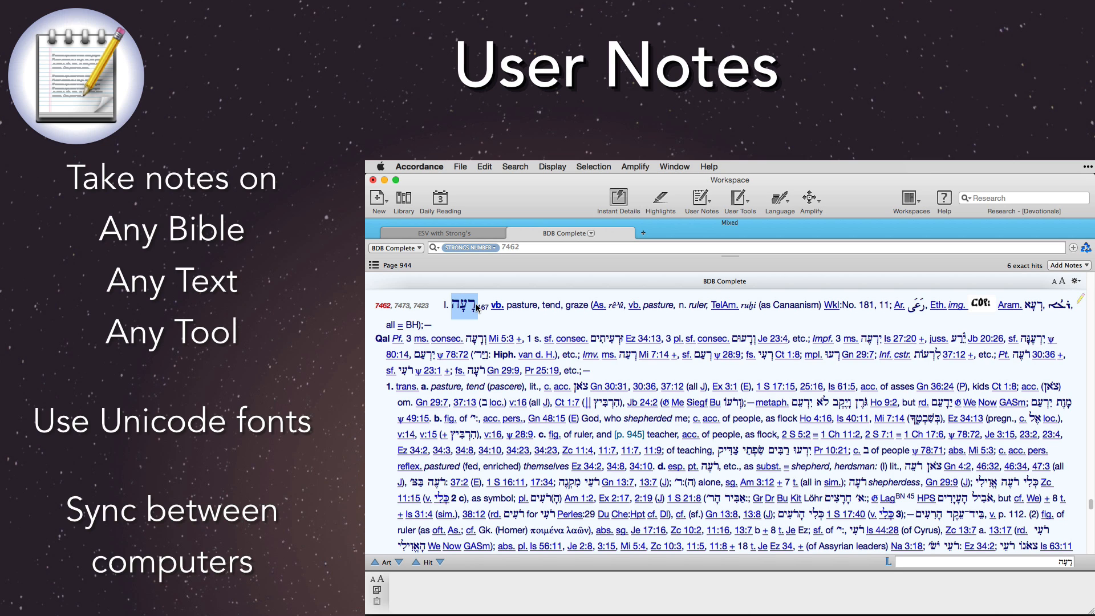
pyautogui.rightClick(463, 305)
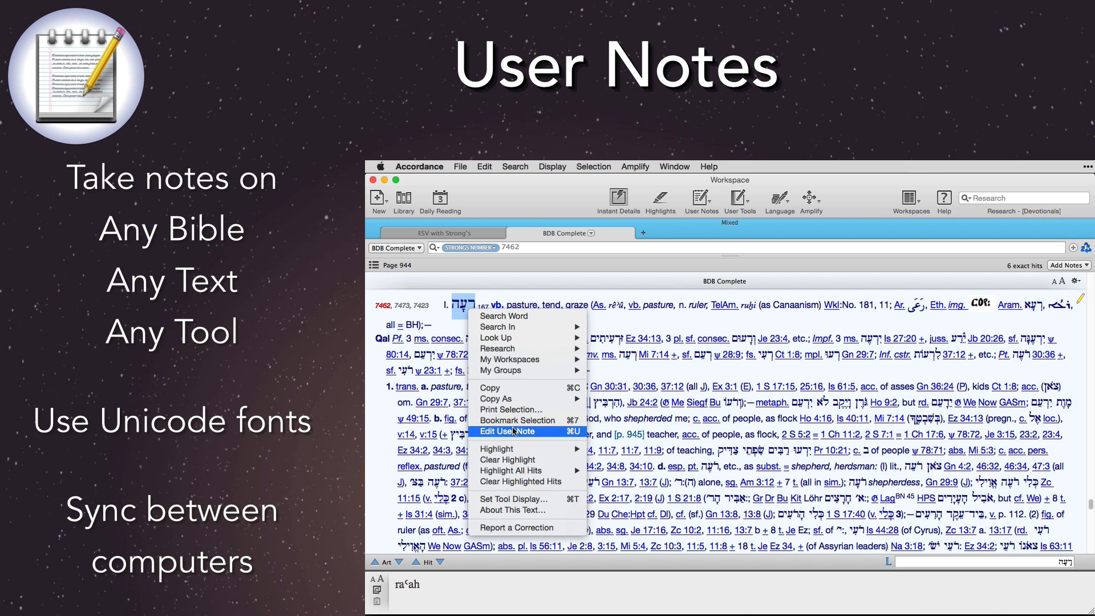
pyautogui.click(508, 431)
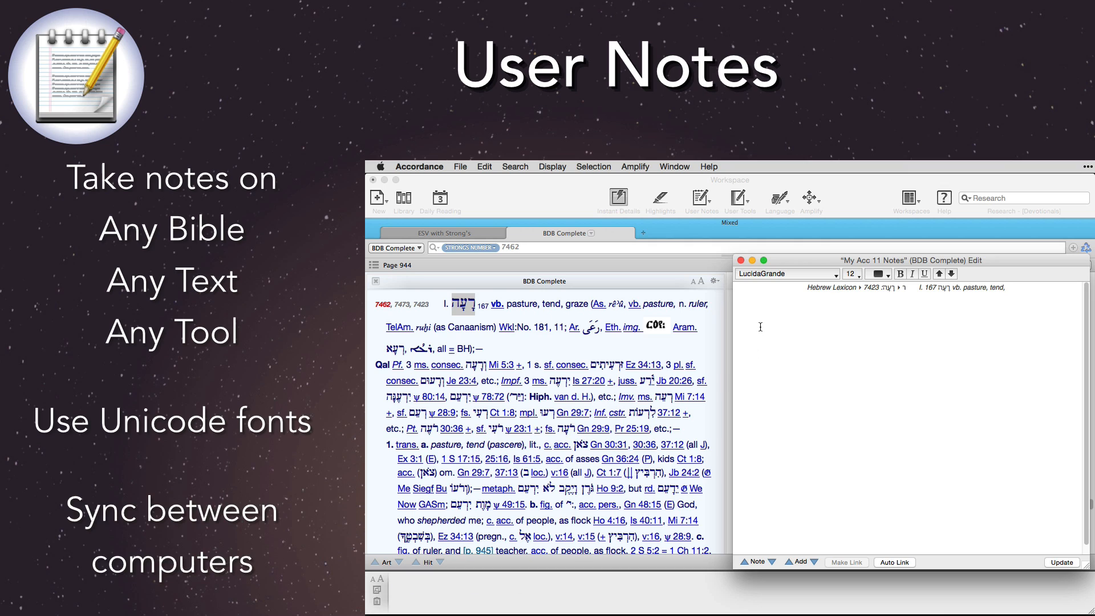
pyautogui.write('note:')
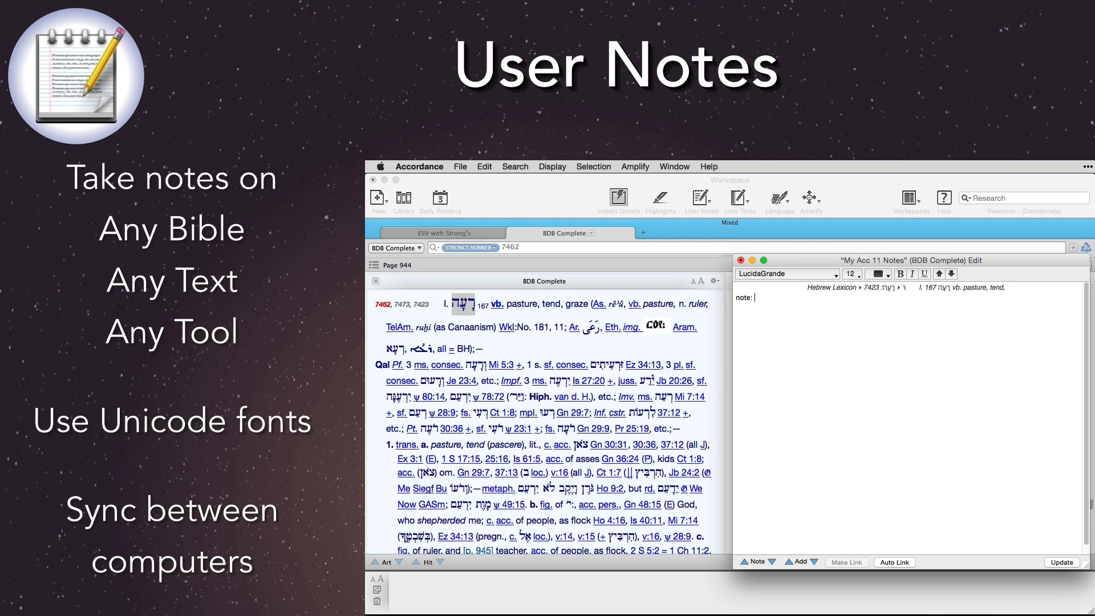
pyautogui.write('THREE different roots!')
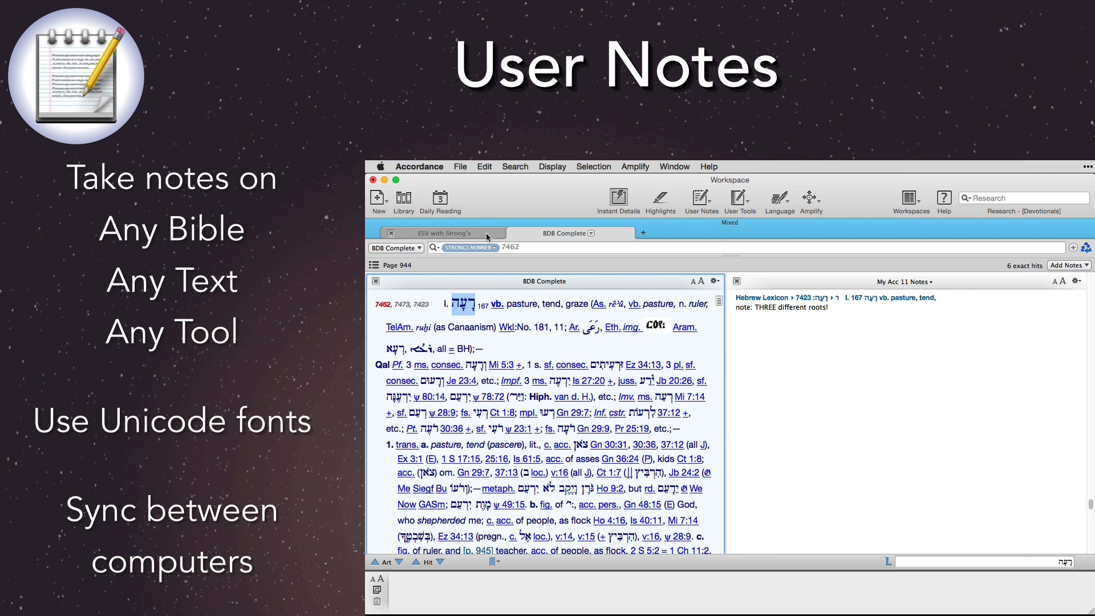
pyautogui.click(443, 232)
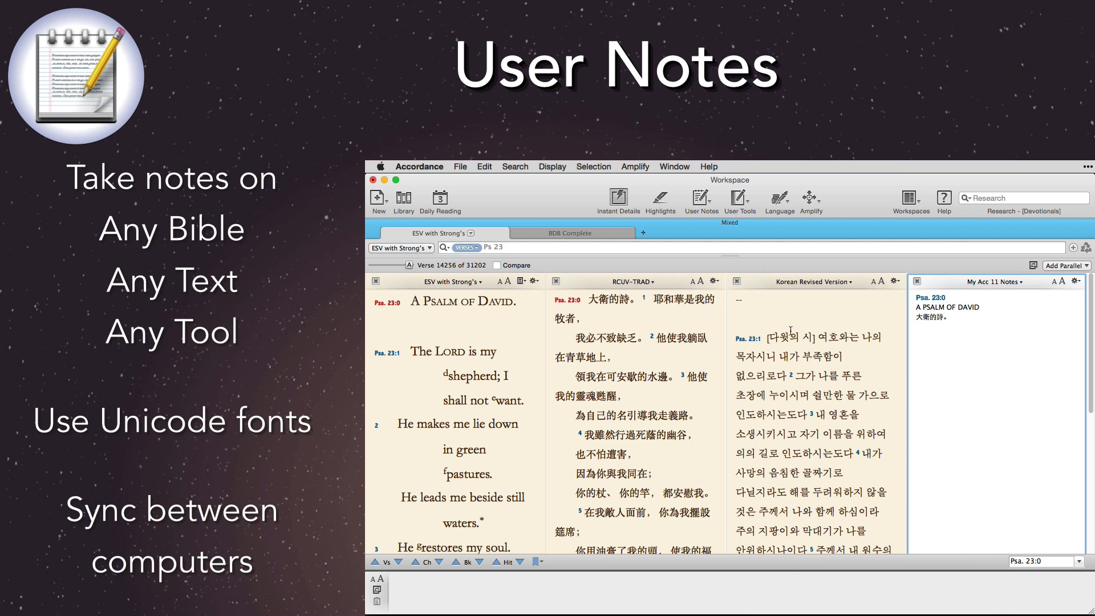
# Enlarge the font of the Psalm 23:0 note's English, Chinese and Korean text.
pyautogui.click(674, 166)
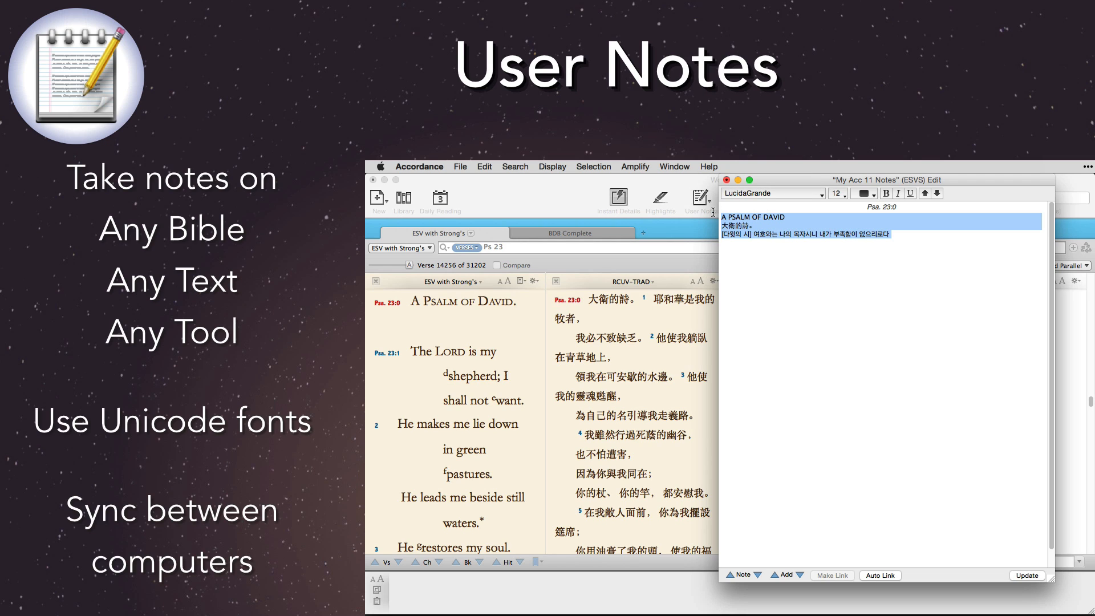
pyautogui.click(844, 194)
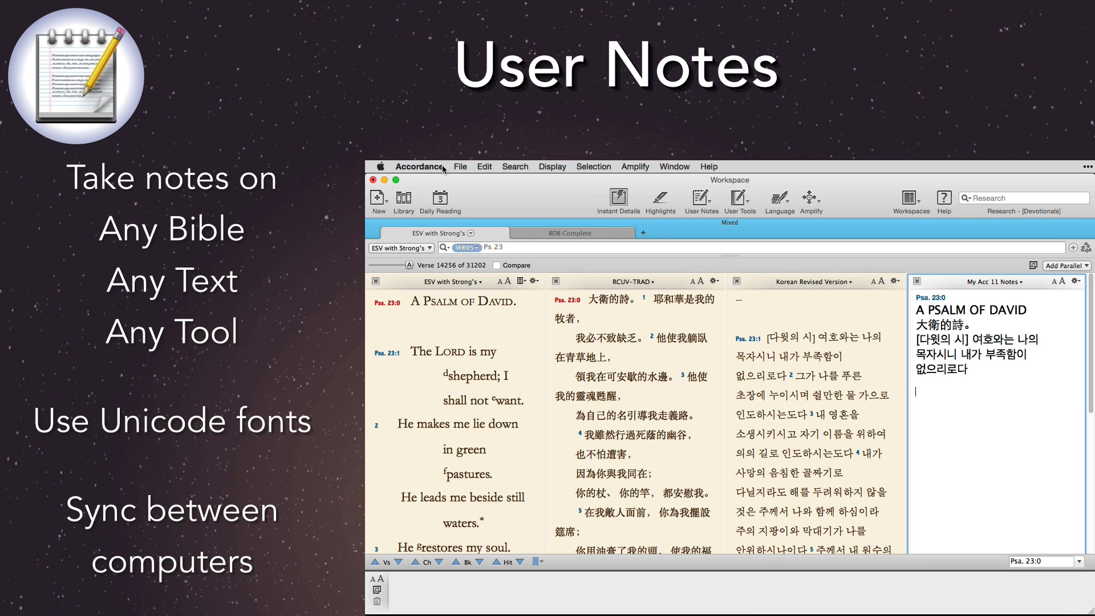
pyautogui.click(419, 166)
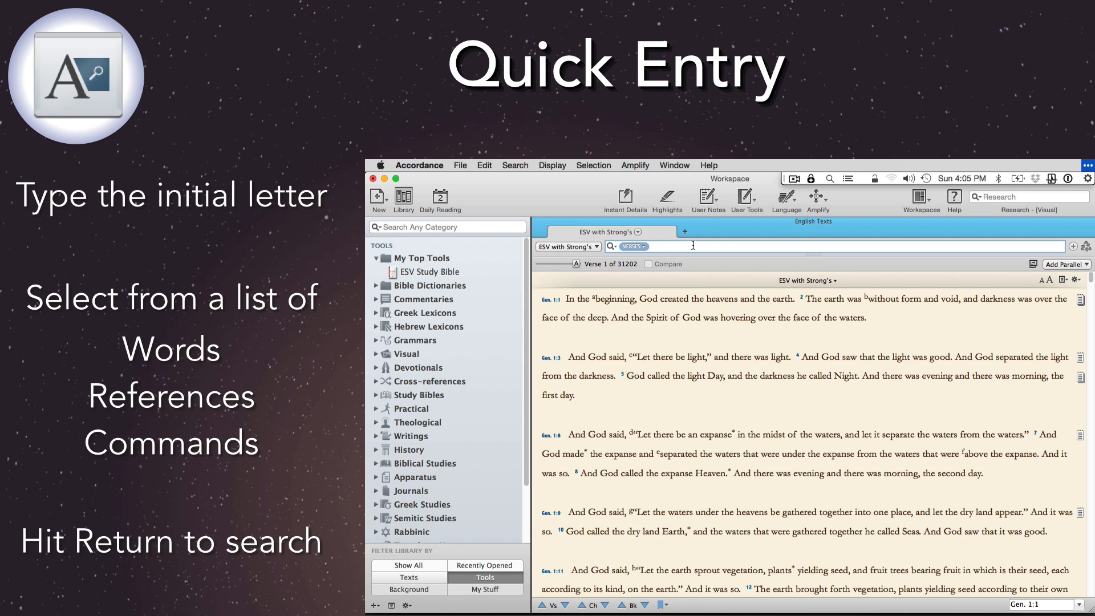
# Use Quick Entry to build the ESV search 'salvation <AND>' and begin the next term.
pyautogui.write('god')
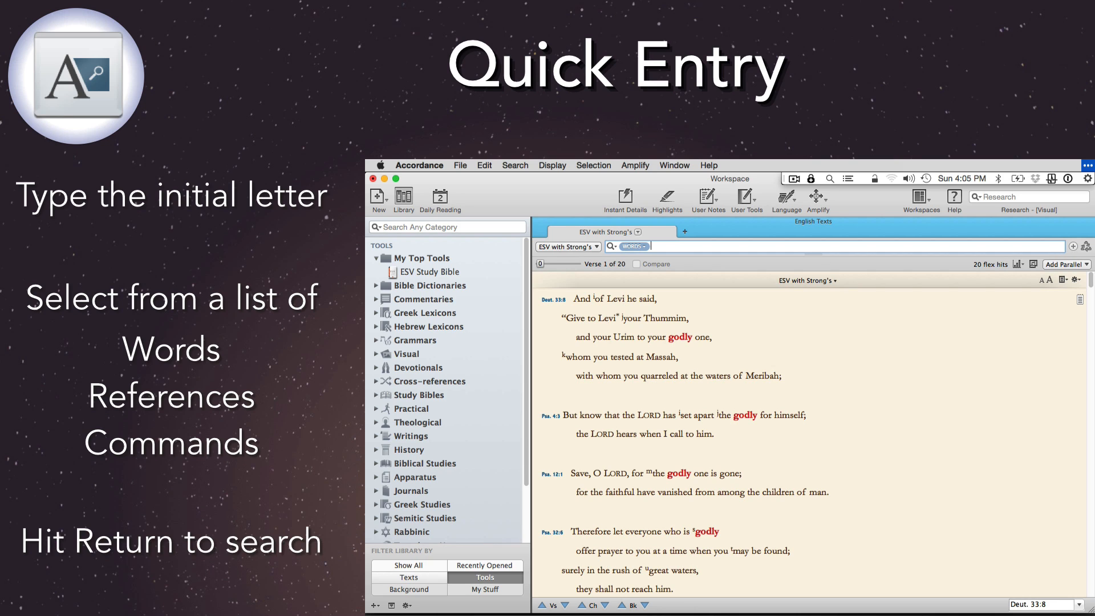
pyautogui.write('salv')
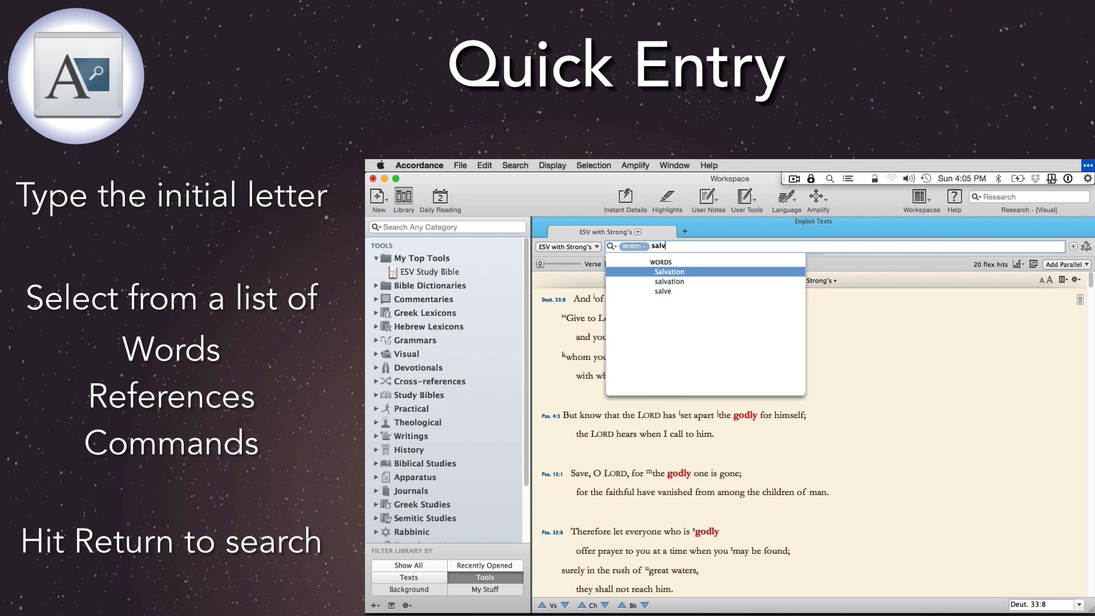
pyautogui.click(669, 271)
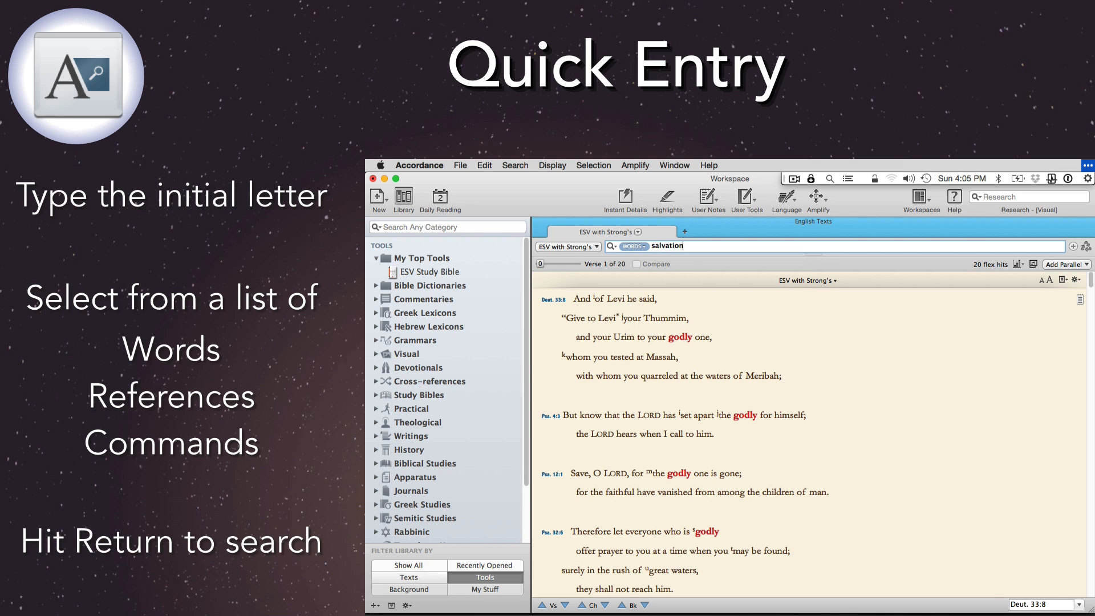
pyautogui.write('a')
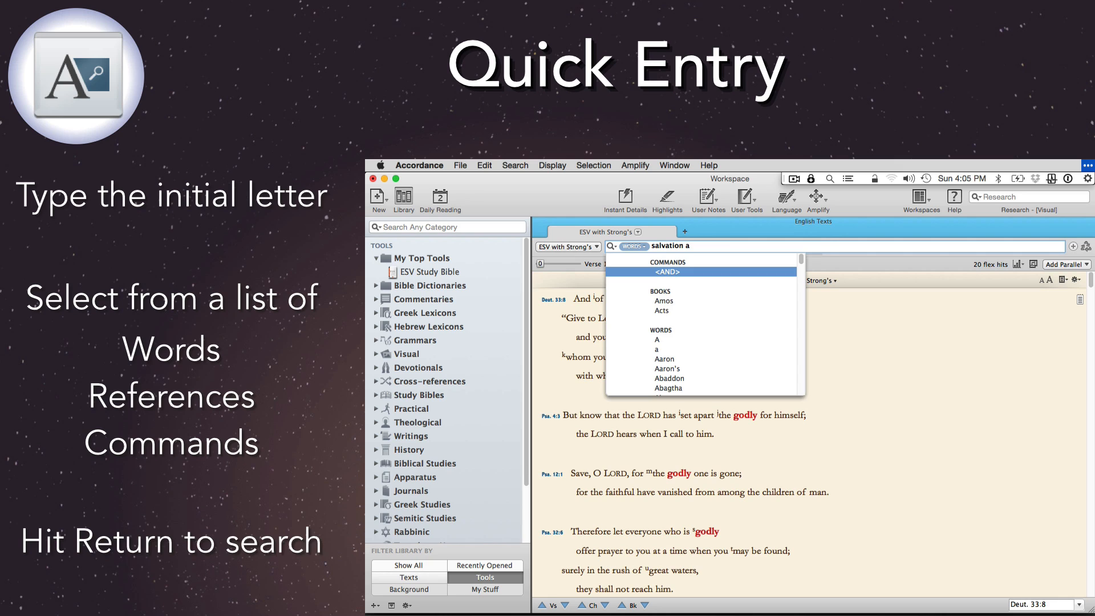
pyautogui.click(667, 272)
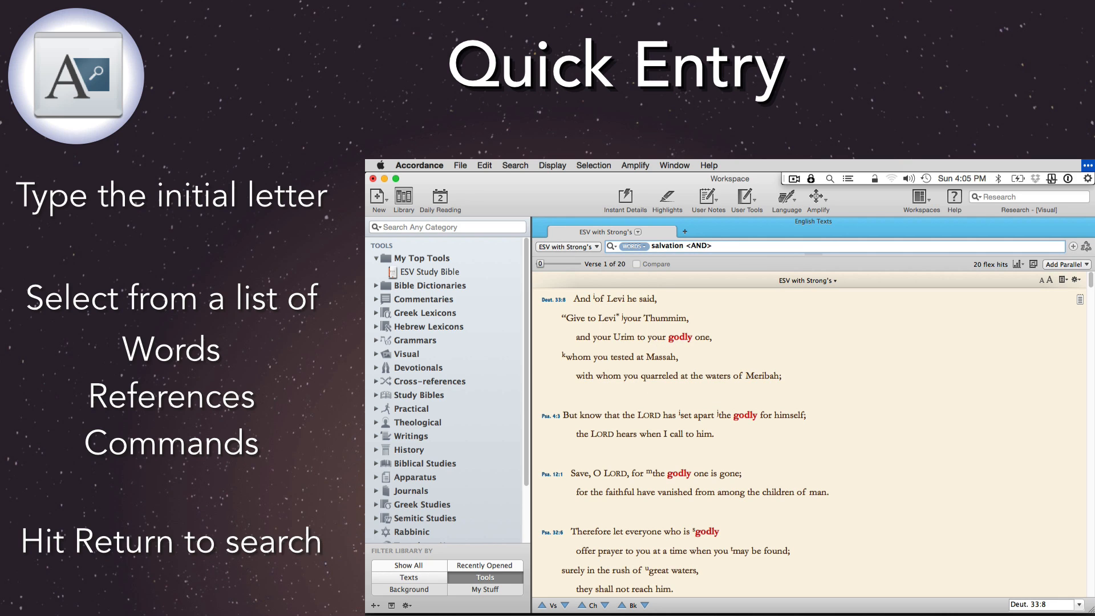
pyautogui.write('gr')
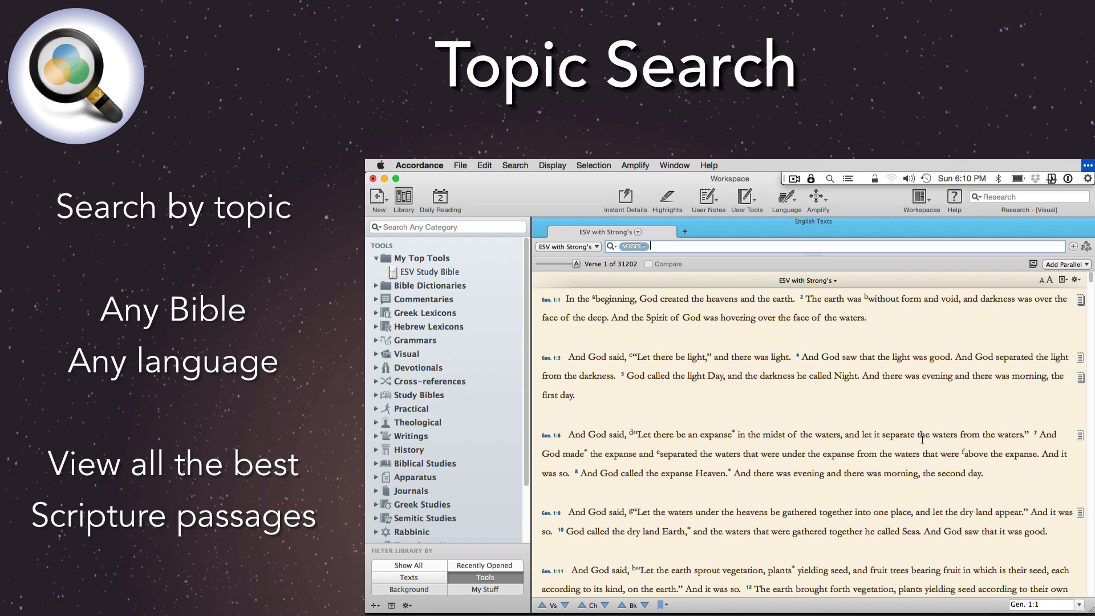
# Insert a [TOPIC] entry with Shift+Cmd+T and search the topic 'love'.
pyautogui.press('Shift+Cmd+T')
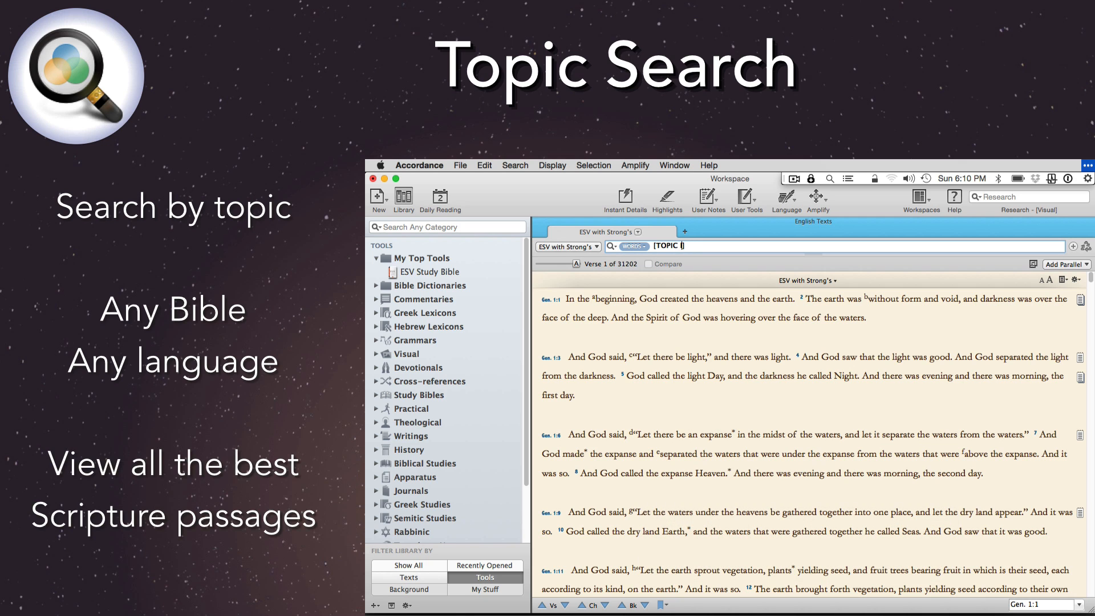
pyautogui.write('love')
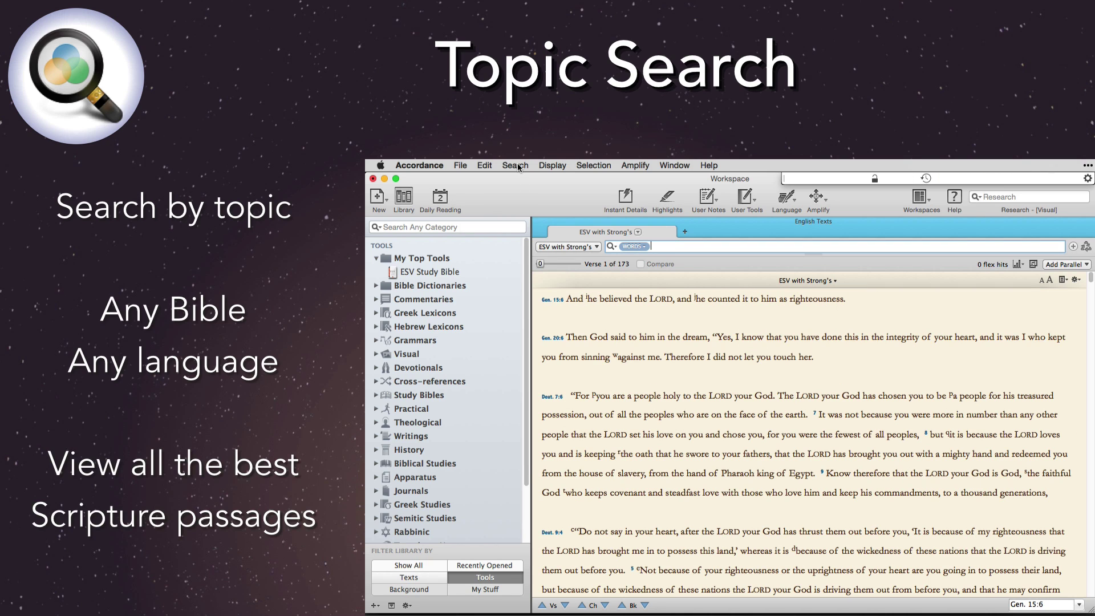
# Open Search > Enter Topics to list topics such as Aaron and Abaddon.
pyautogui.click(515, 166)
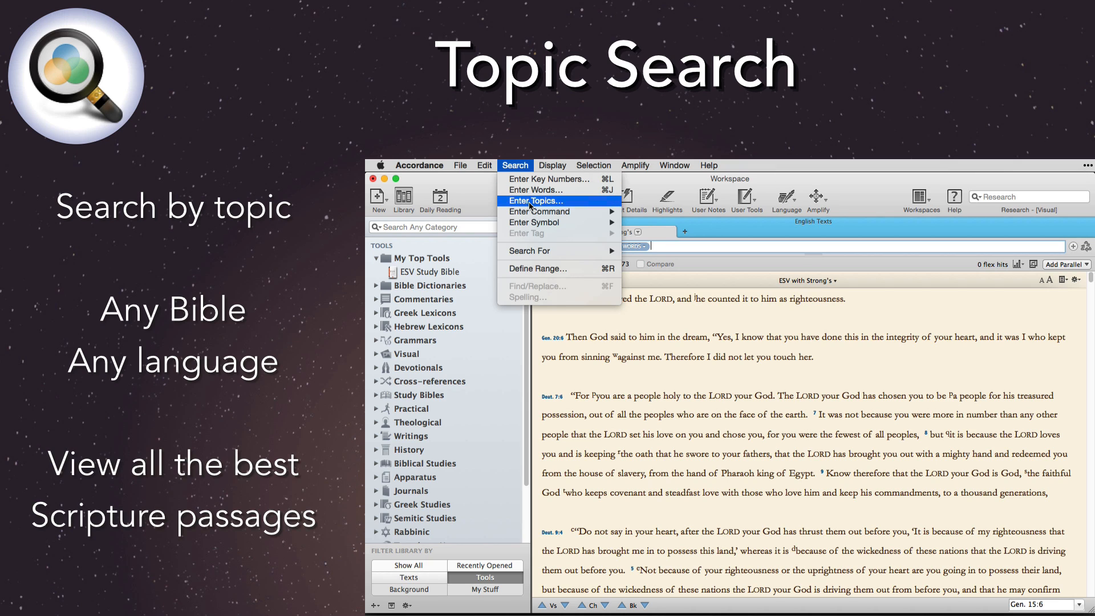
pyautogui.click(535, 200)
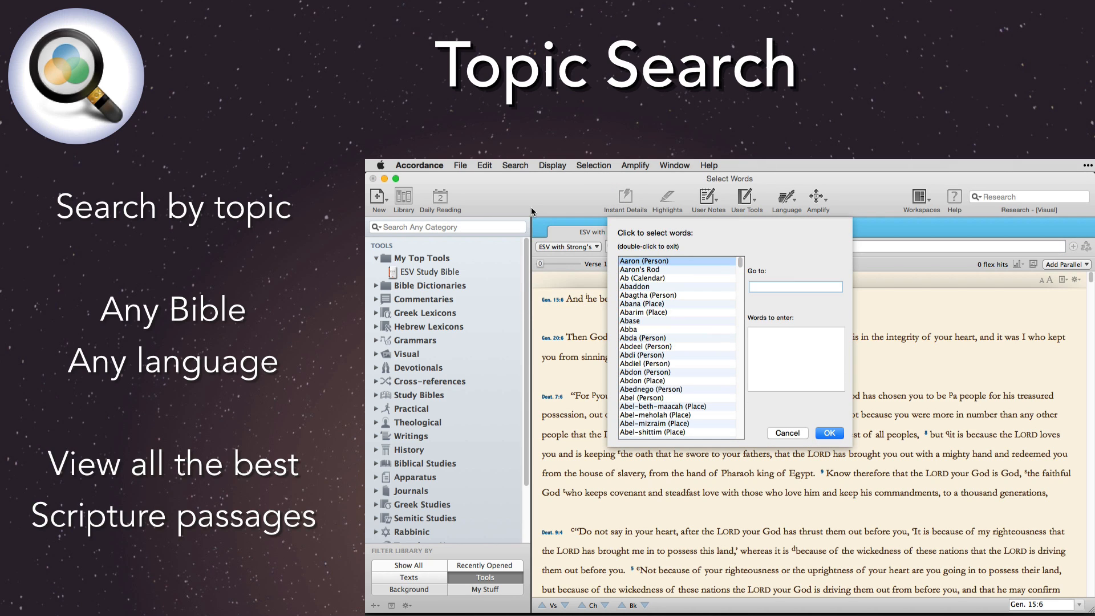
pyautogui.click(829, 433)
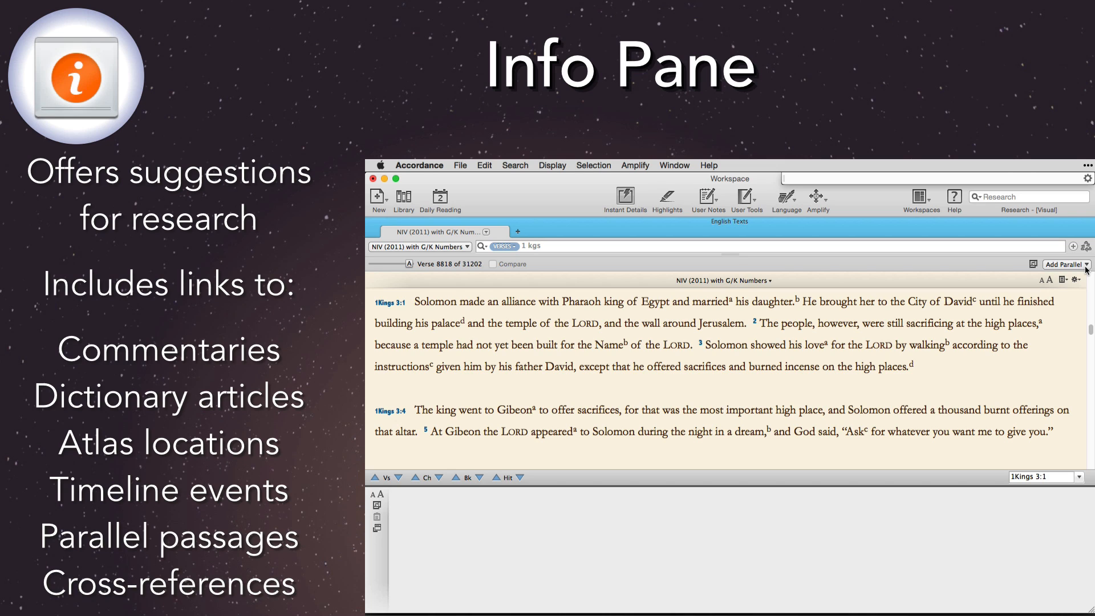
# Add an Info Pane beside NIV 1 Kings 3:1, previewing Keil & Delitzsch and 2 Samuel 5:7.
pyautogui.click(1083, 265)
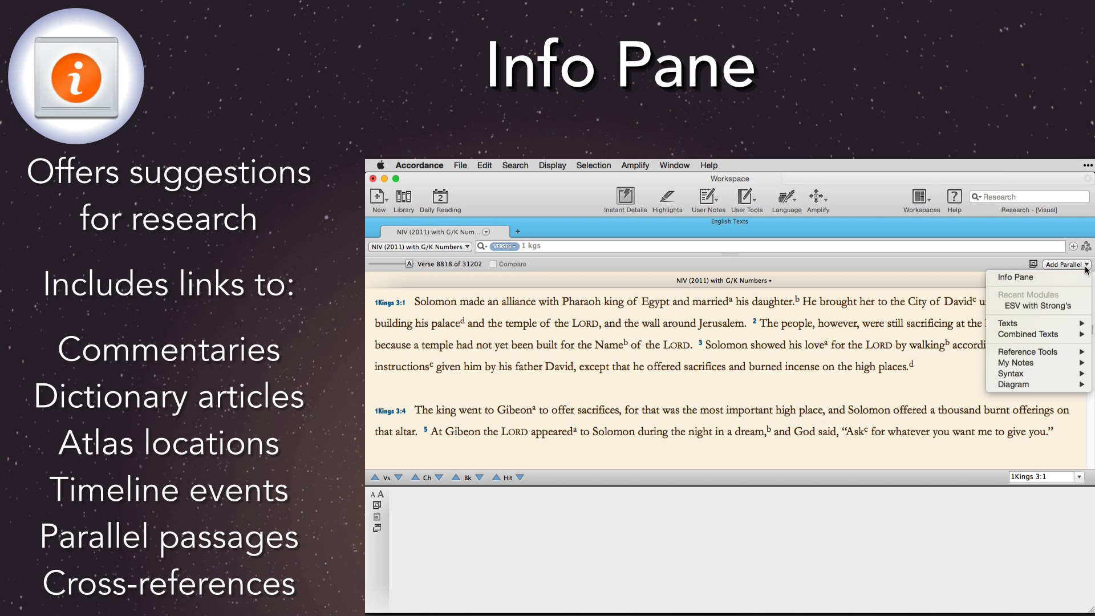
pyautogui.click(1015, 278)
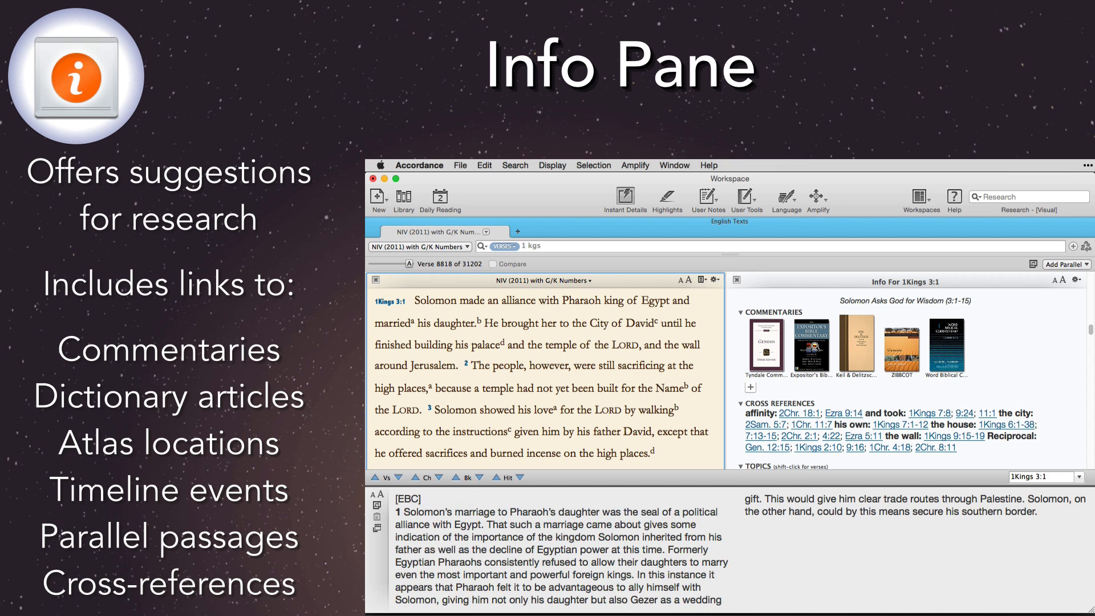
pyautogui.click(857, 344)
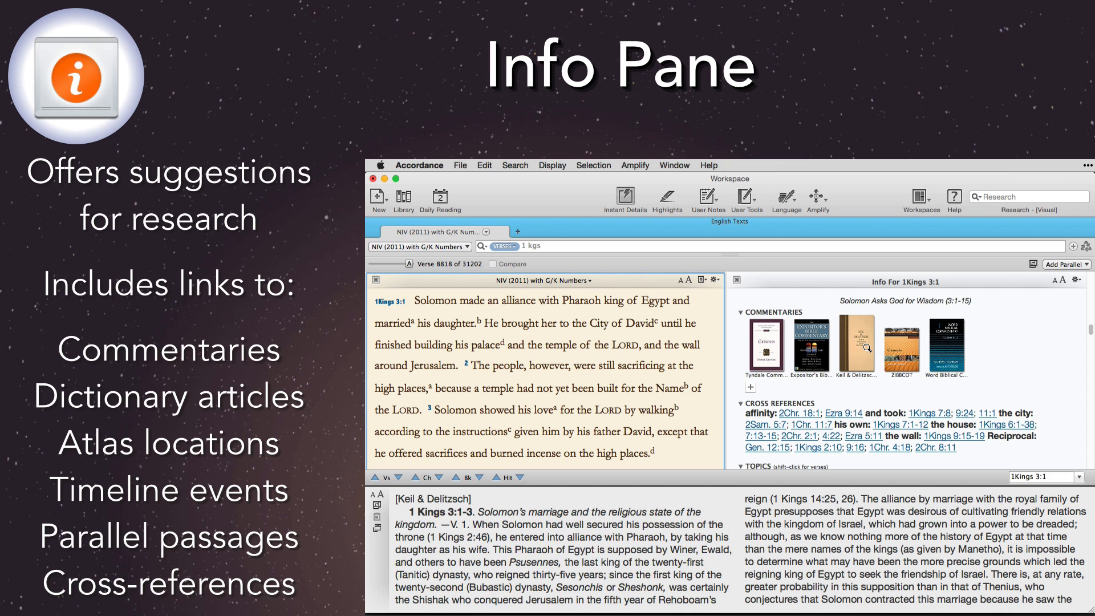
pyautogui.click(902, 348)
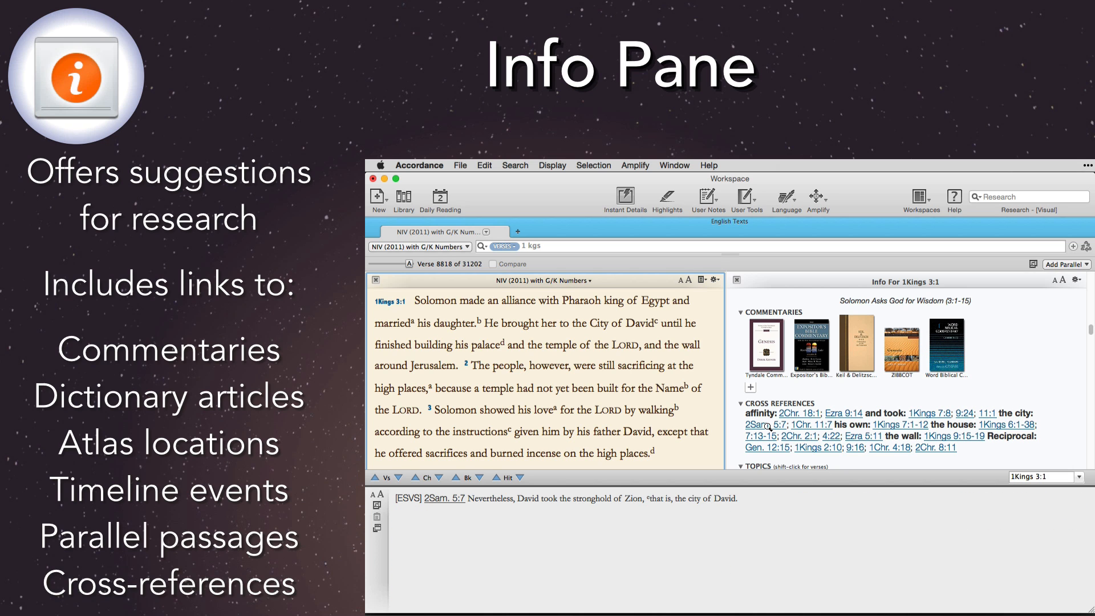
# Read the Eerdmans articles on Altar and Marriage, then show a related place in the 2D atlas.
pyautogui.click(772, 430)
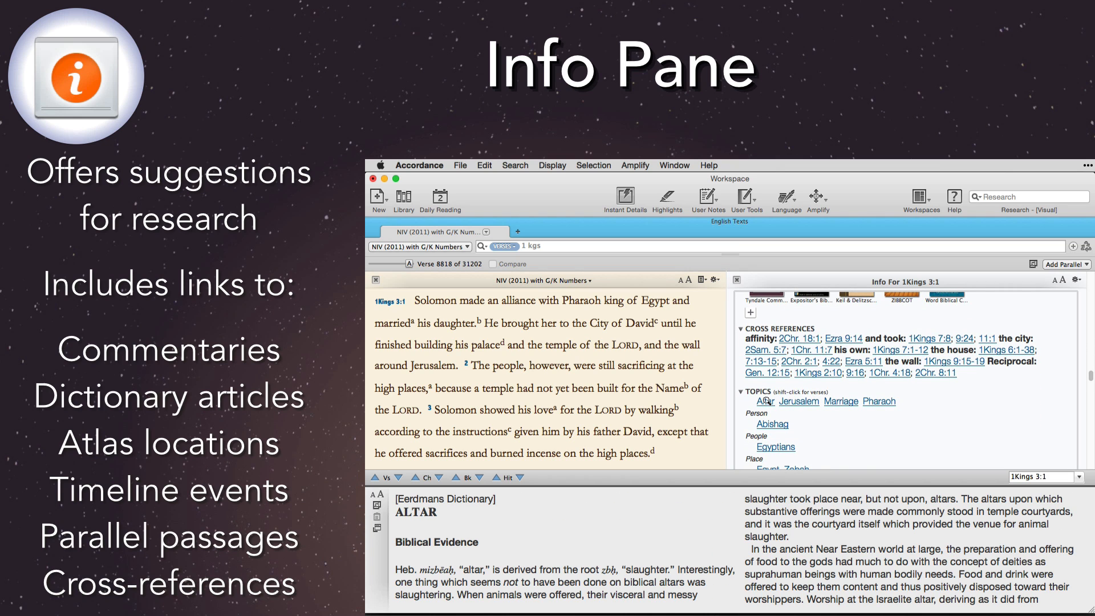
pyautogui.click(840, 401)
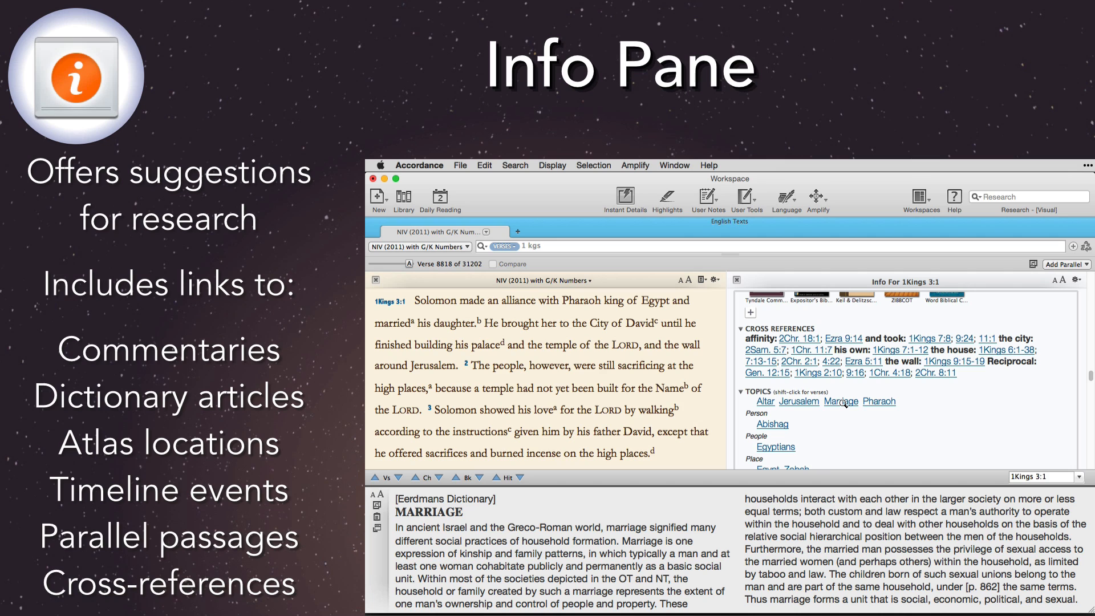
pyautogui.click(841, 401)
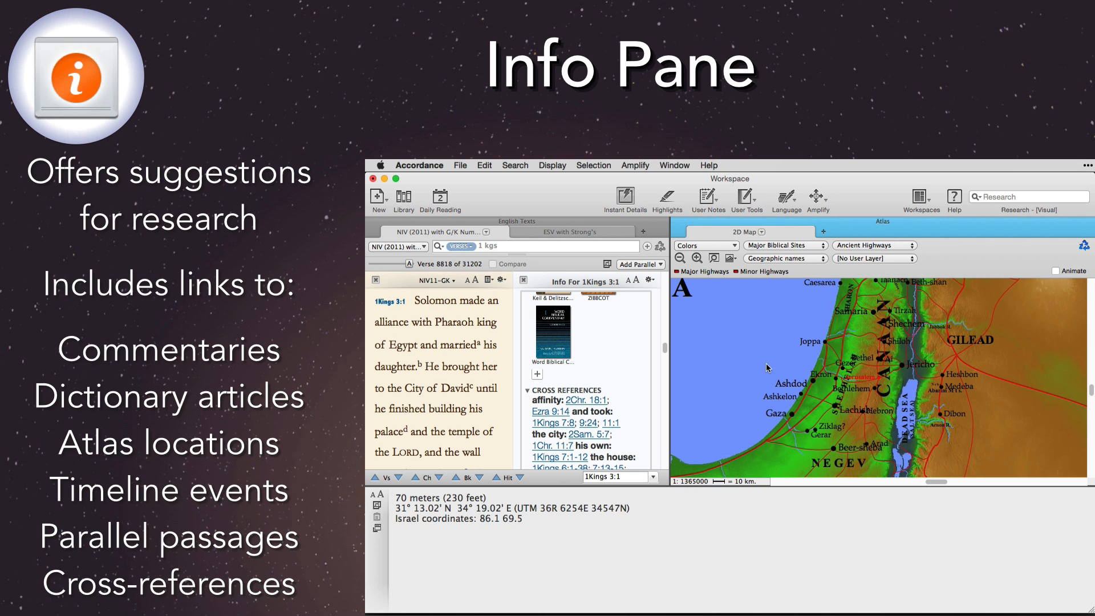
pyautogui.click(697, 258)
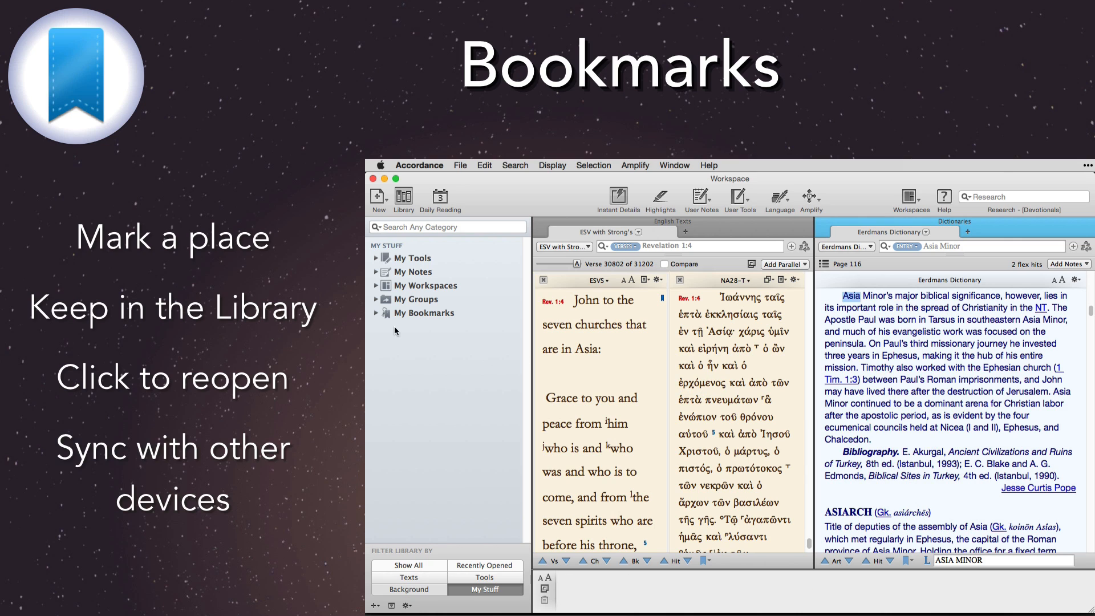
# Expand My Bookmarks in the Library to list the saved Revelation and Eerdmans bookmarks.
pyautogui.click(376, 312)
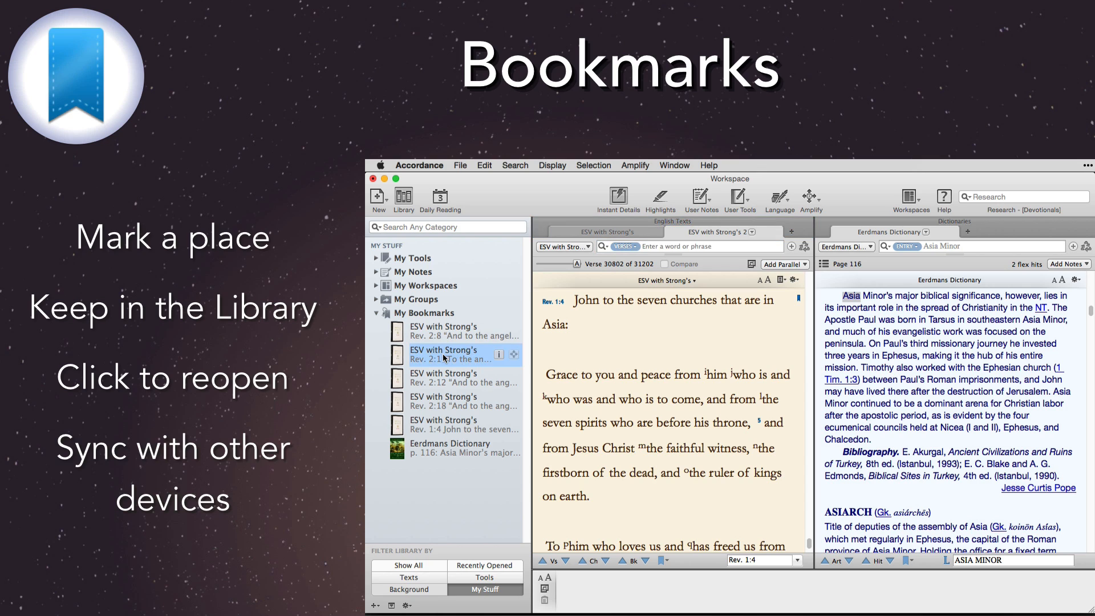
# Reopen the Rev. 2:1 bookmark, jump to the Rev. 2:8 bookmark, then bring up Dropbox syncing.
pyautogui.click(445, 354)
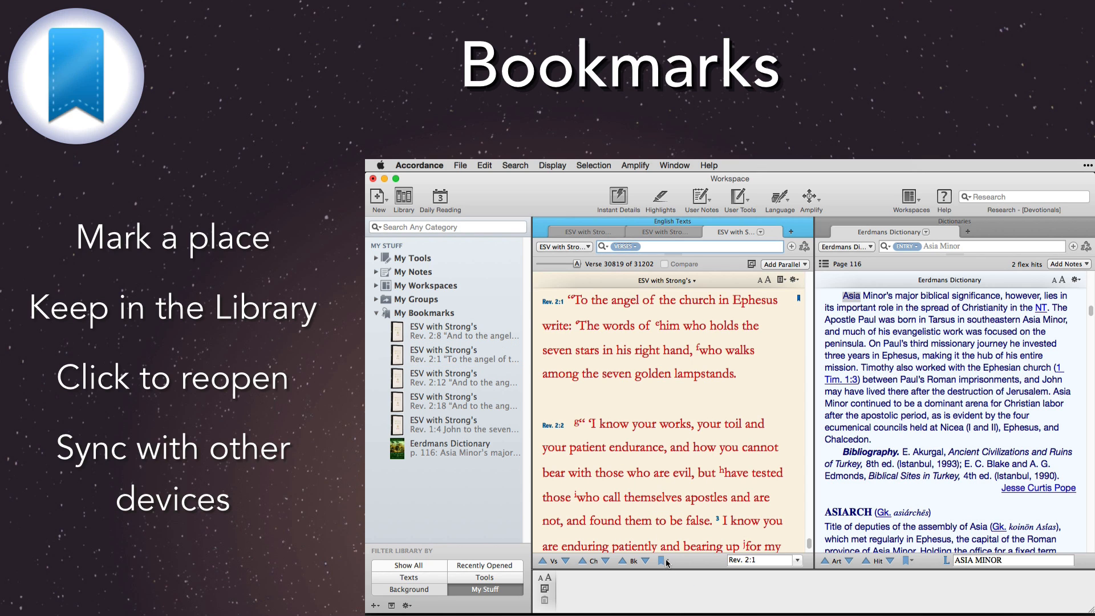
pyautogui.click(668, 560)
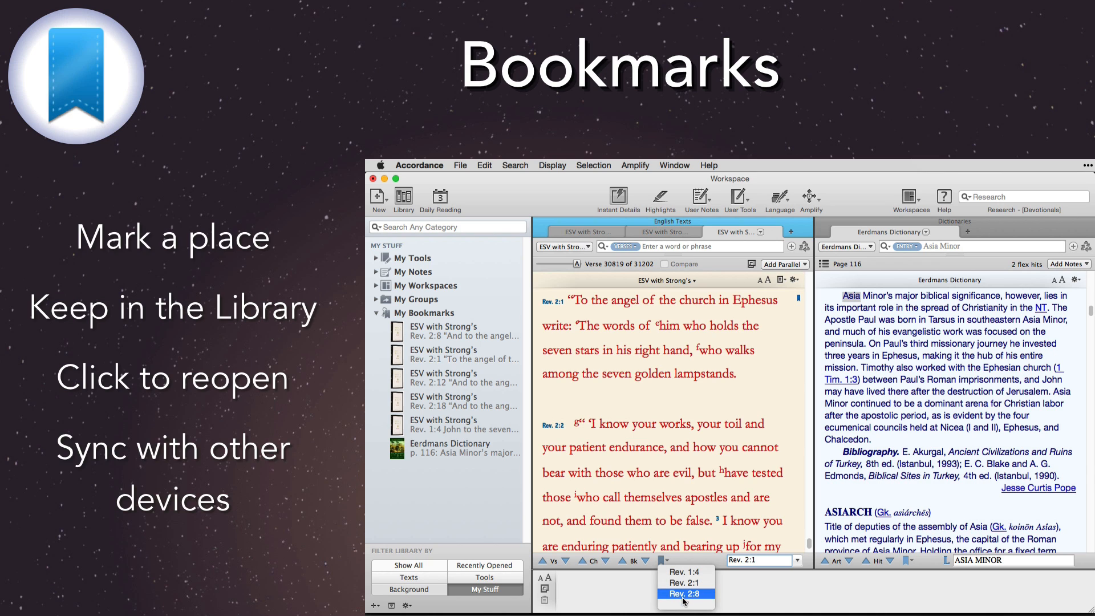
pyautogui.click(685, 594)
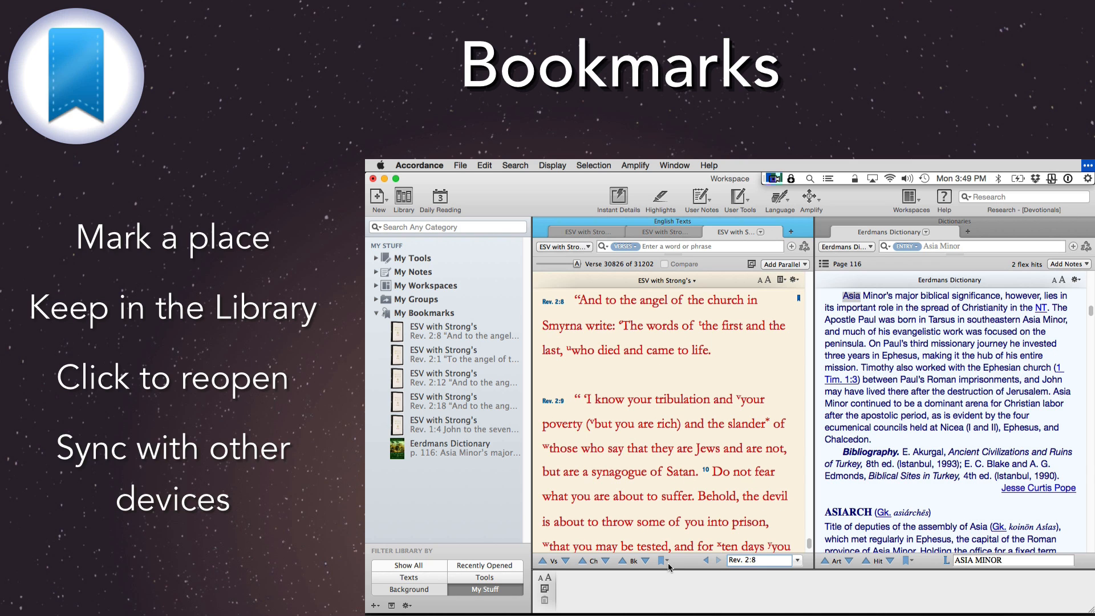
pyautogui.click(419, 165)
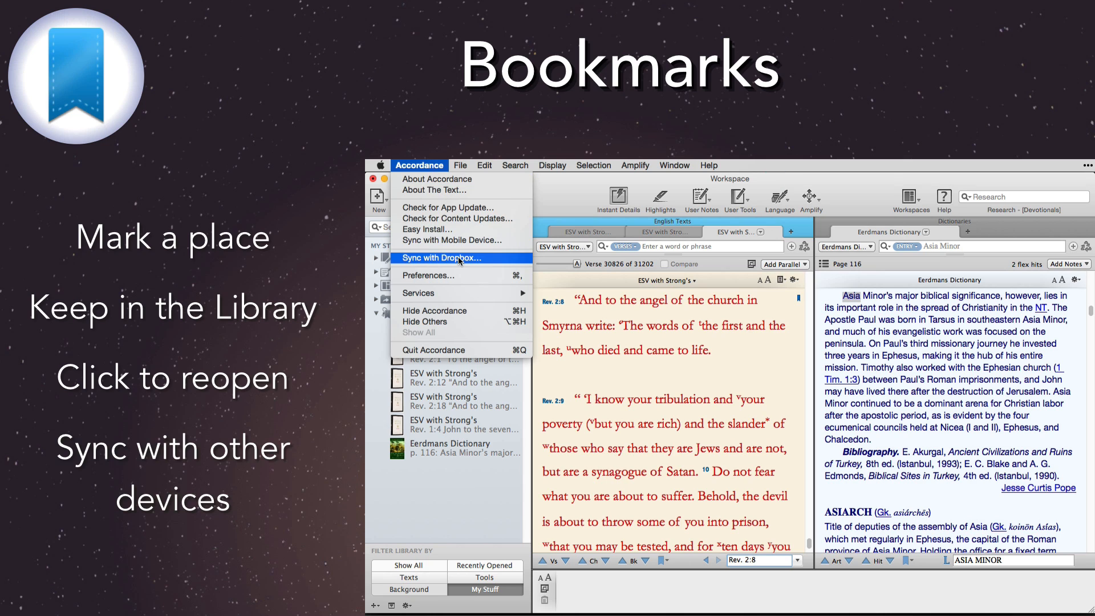